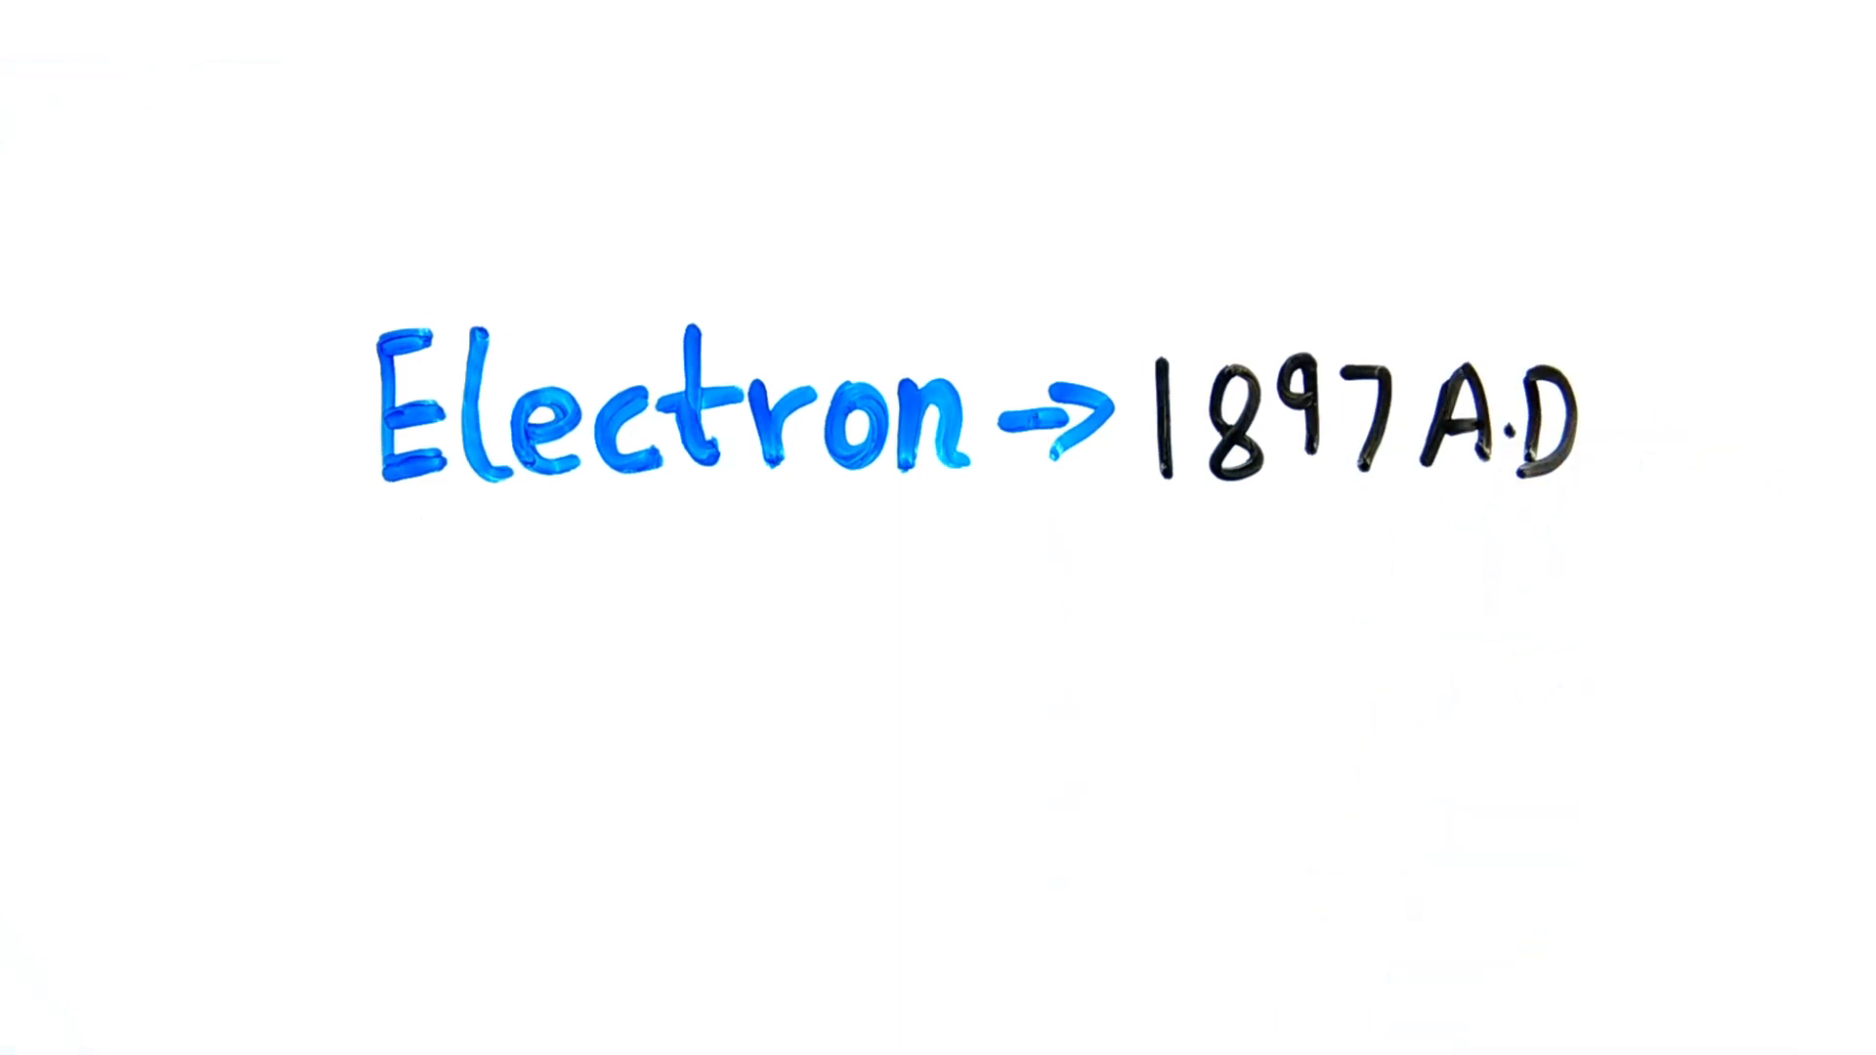
text(Current)
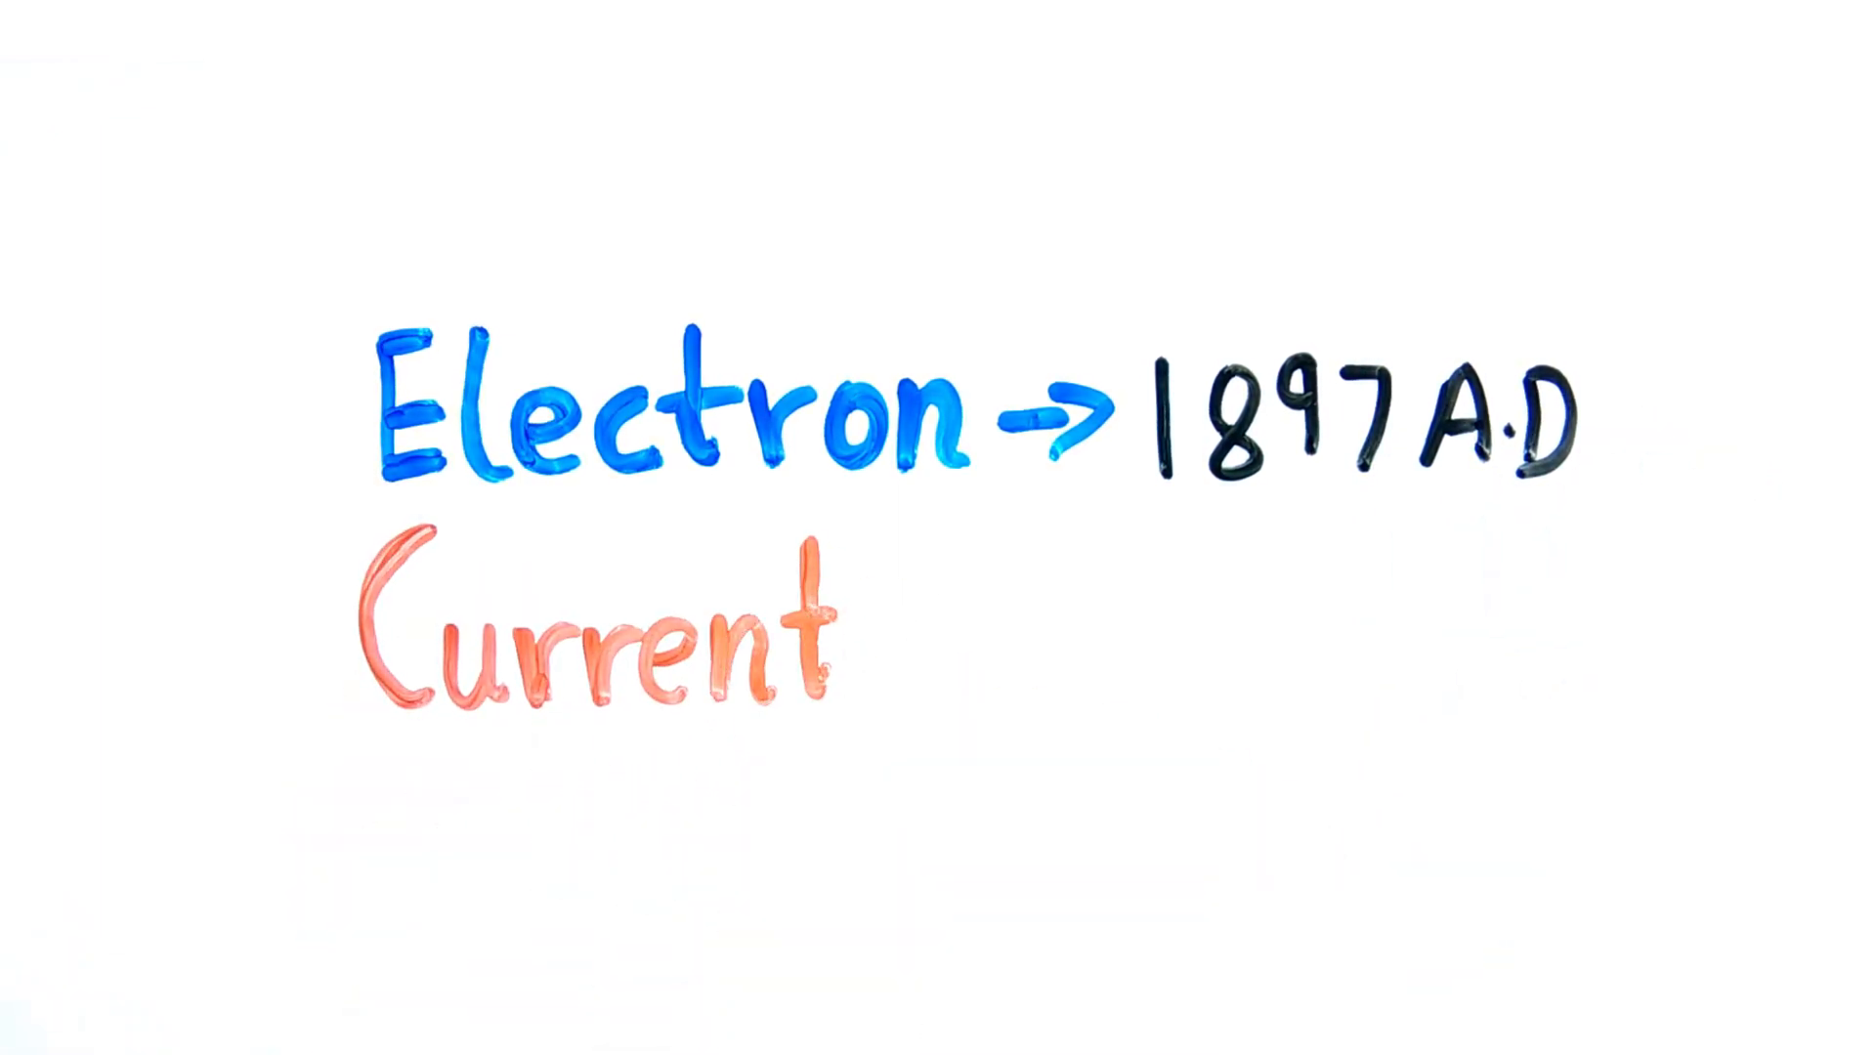
text(→1800 A.D)
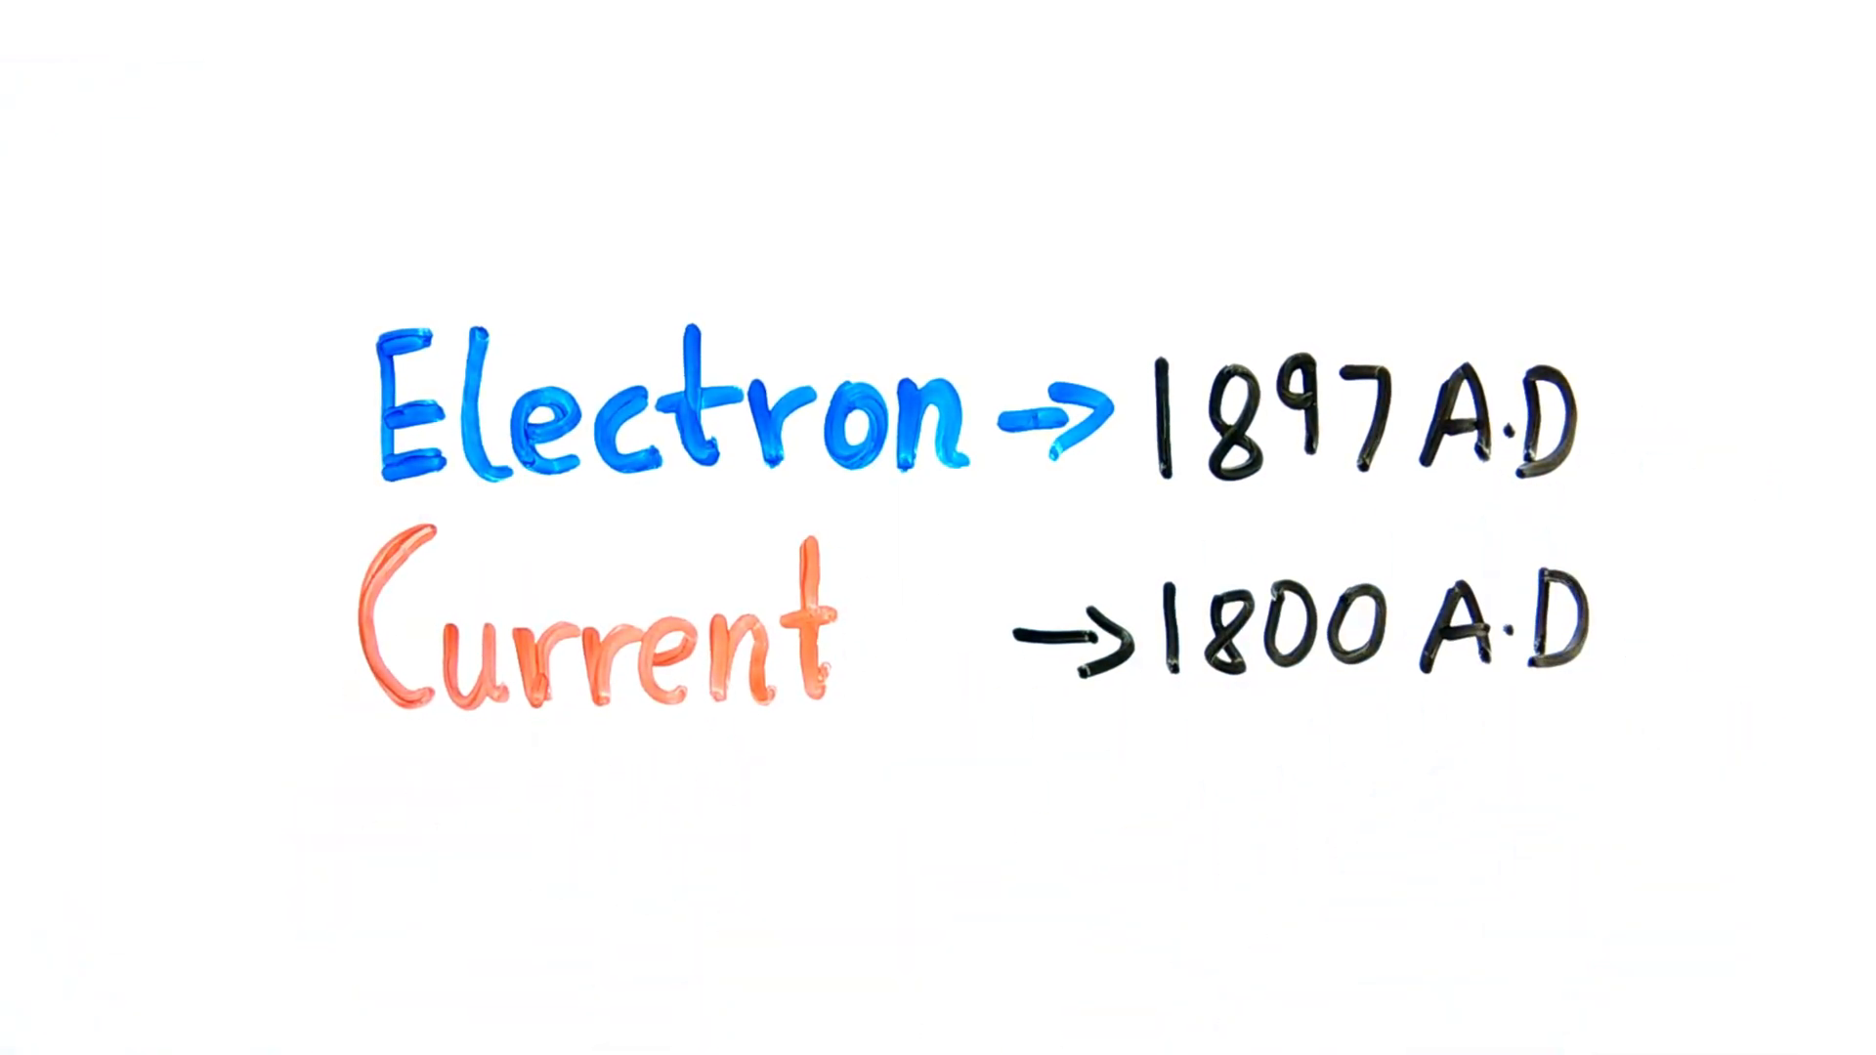